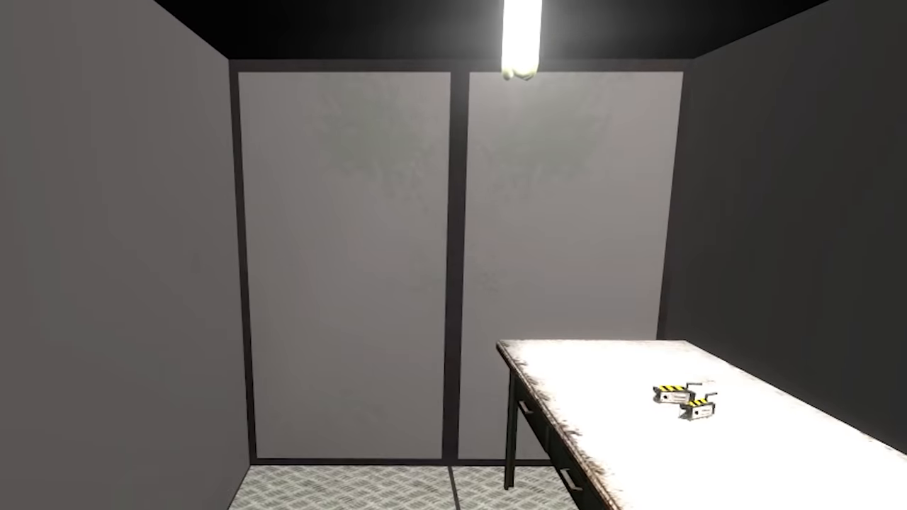
mouse_move(453, 255)
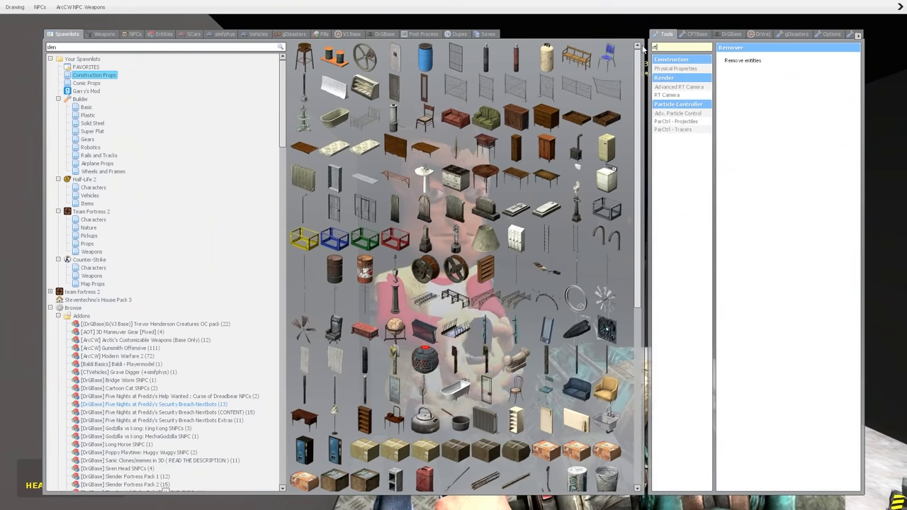
left_click(679, 86)
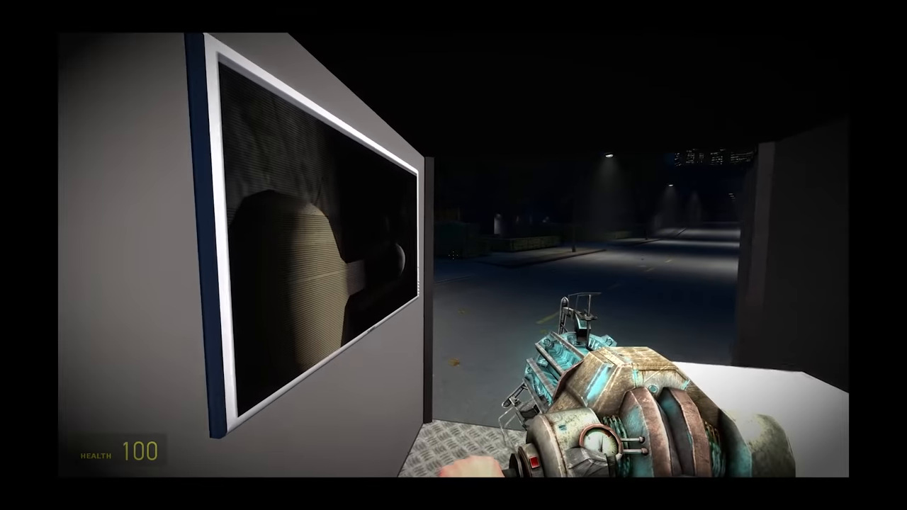
Walk to the house, then open the spawn menu and search for 'fire'.
key("q")
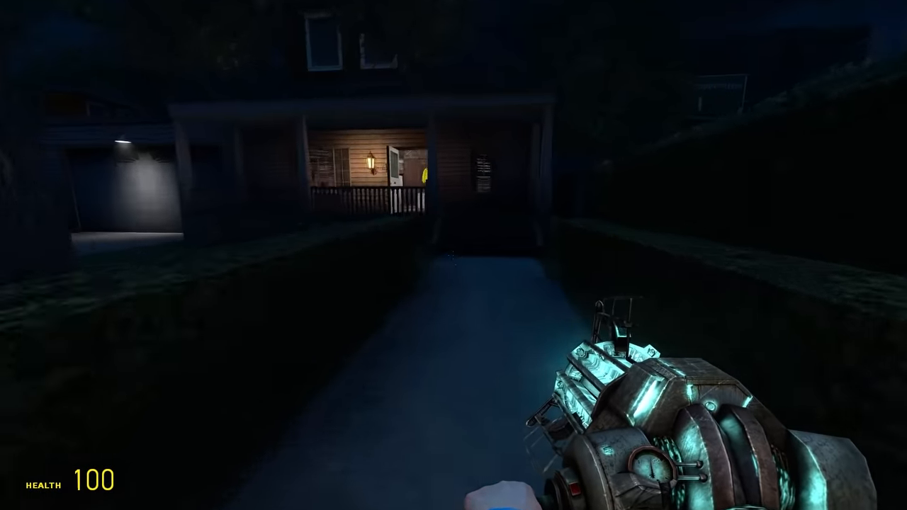
key("q")
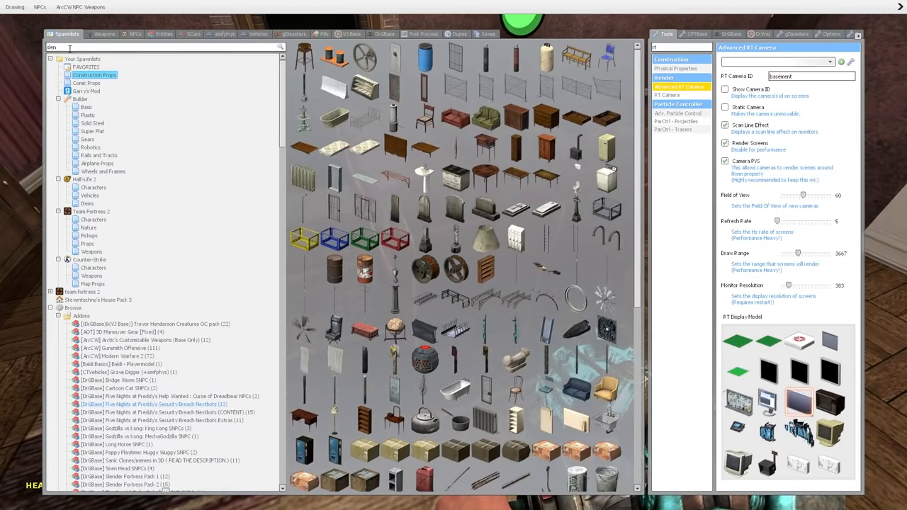
type("fire")
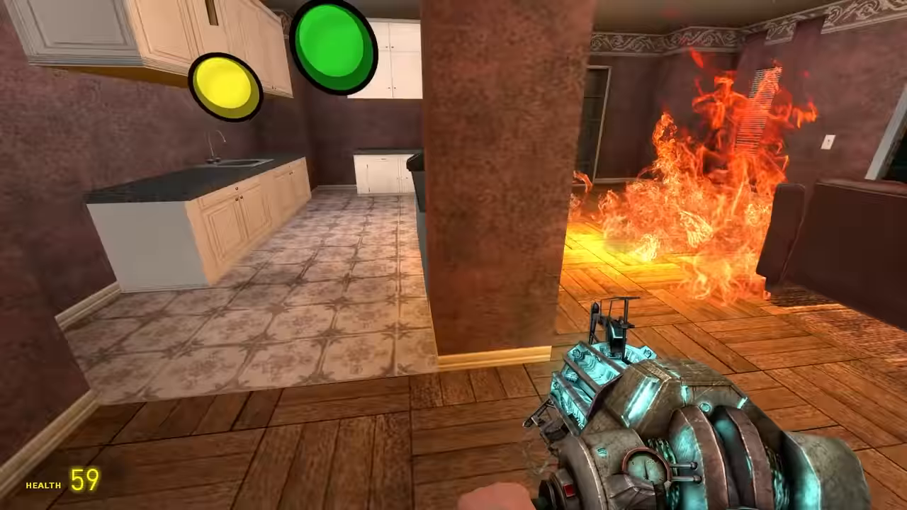
key("q")
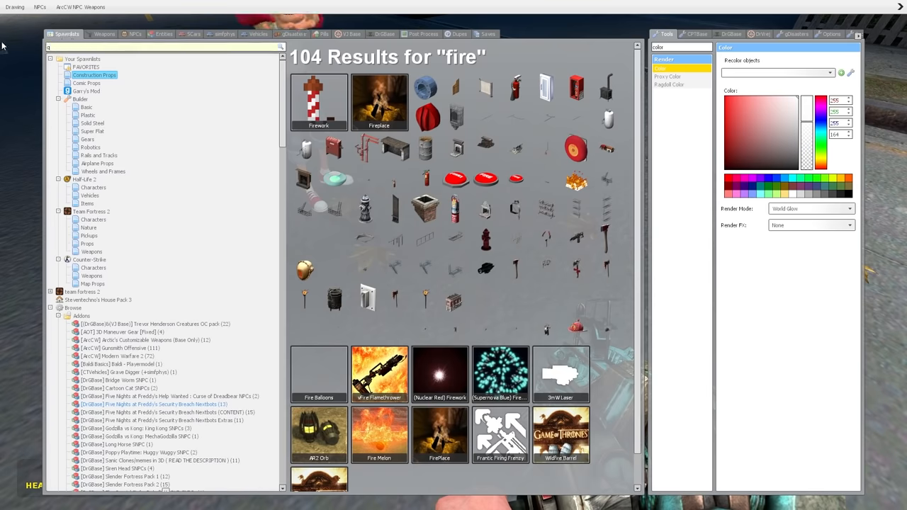
Search the spawn catalogue for 'ghost'.
type("ghost")
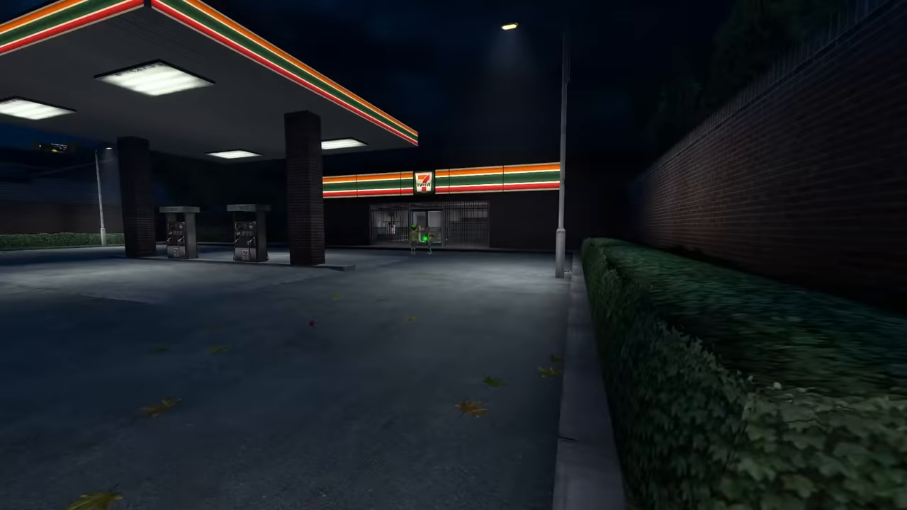
Bring up the spawn menu on the Entities tab to browse spawnable entities.
key("q")
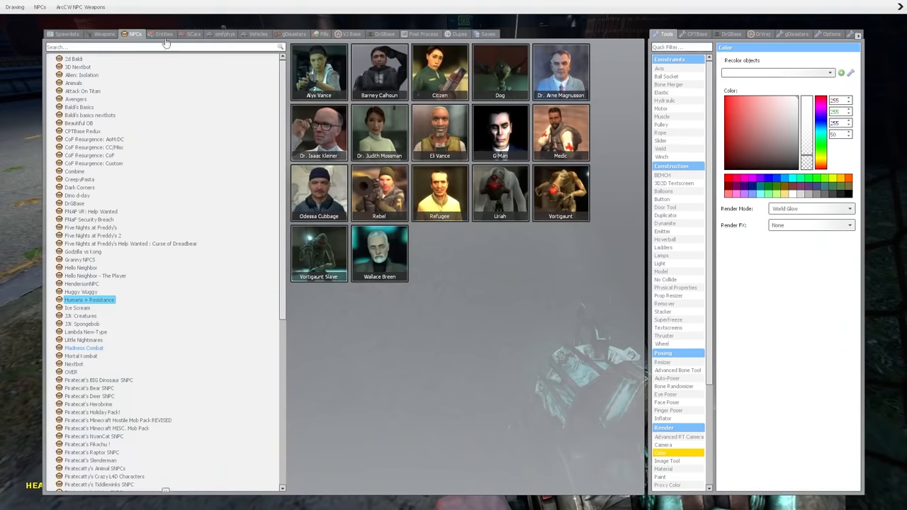
left_click(164, 33)
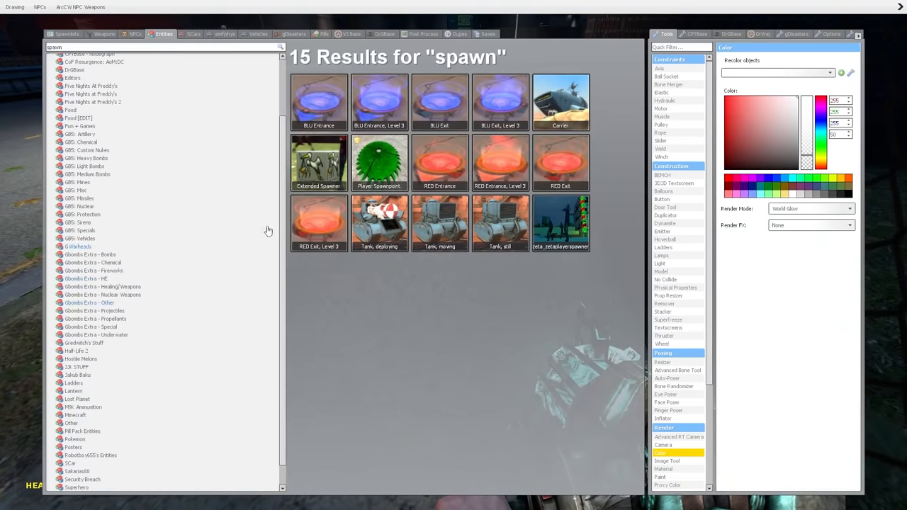